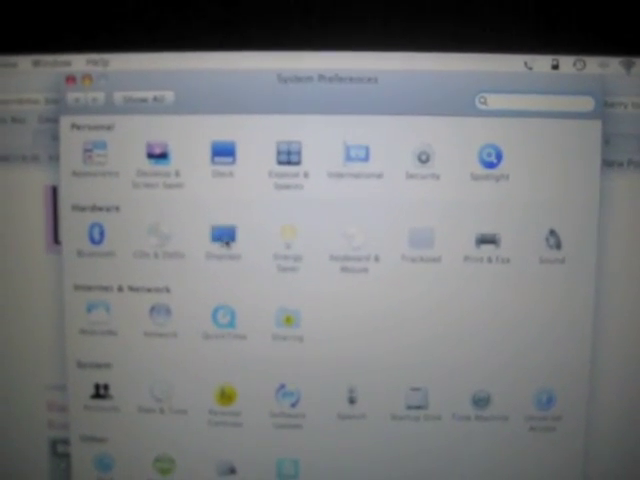
Open the Displays pane for the built-in Color LCD screen from the Hardware row
left_click(223, 240)
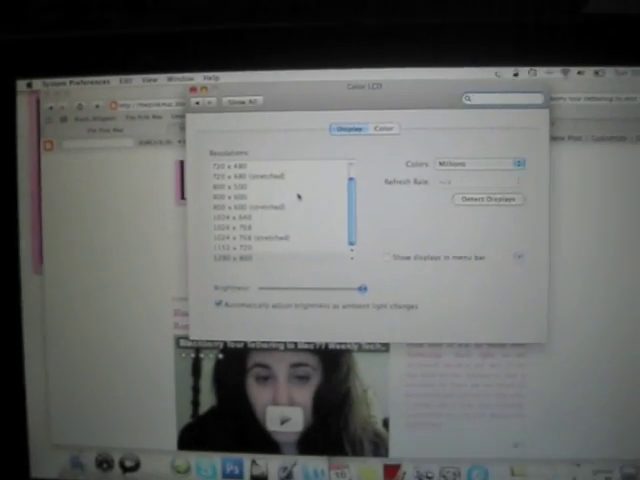